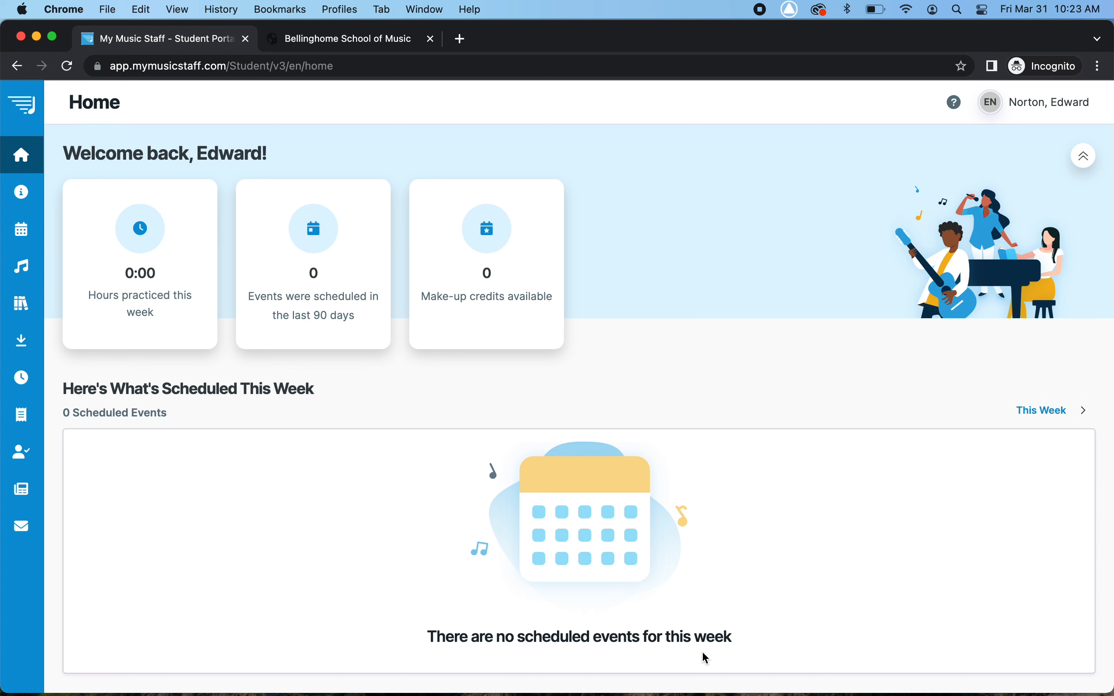
{"action": "mouse_move", "coordinate": [365, 101]}
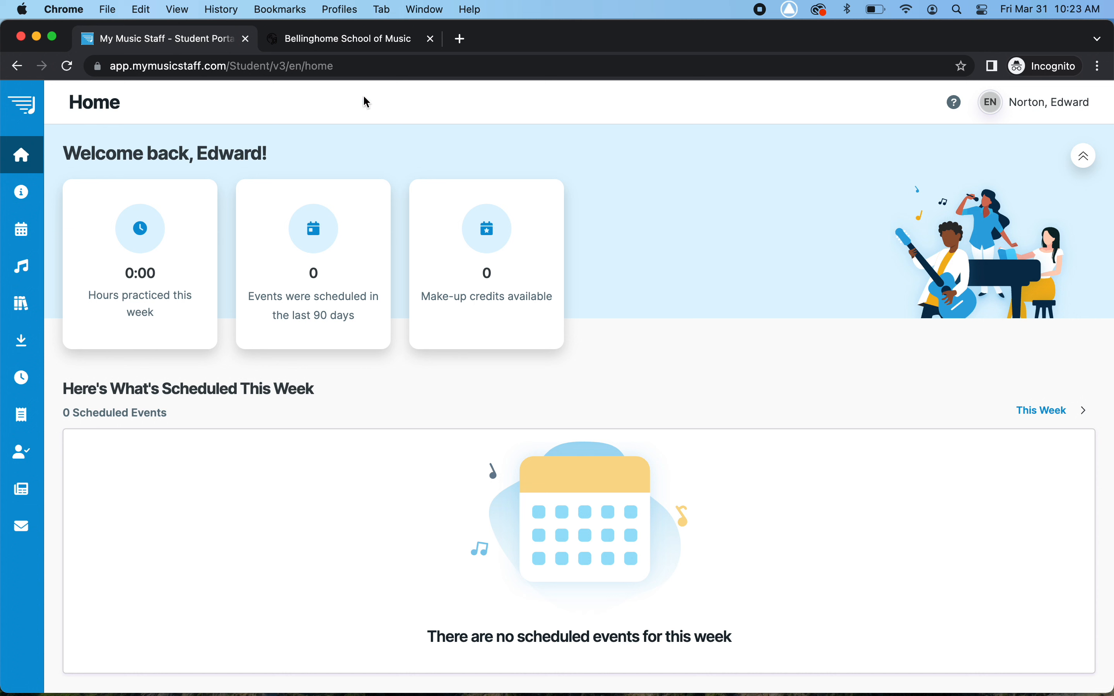
Step: Reach the My Music Staff student portal from the music school's website login page
{"action": "left_click", "coordinate": [346, 38]}
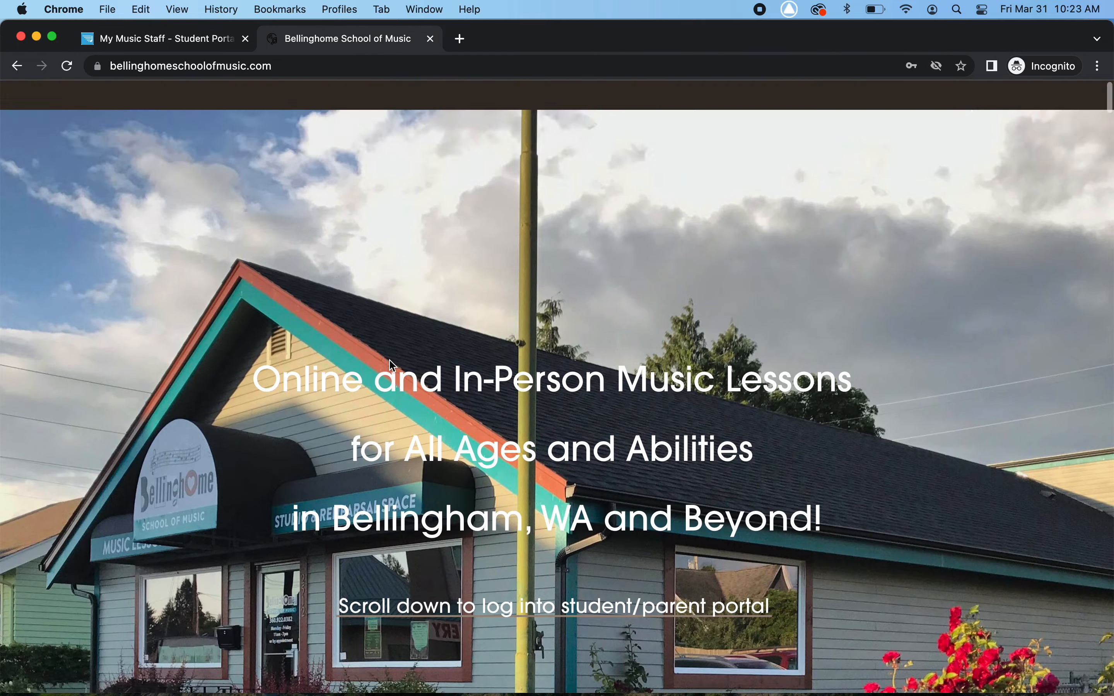
{"action": "scroll", "scroll_direction": "down", "scroll_amount": 3}
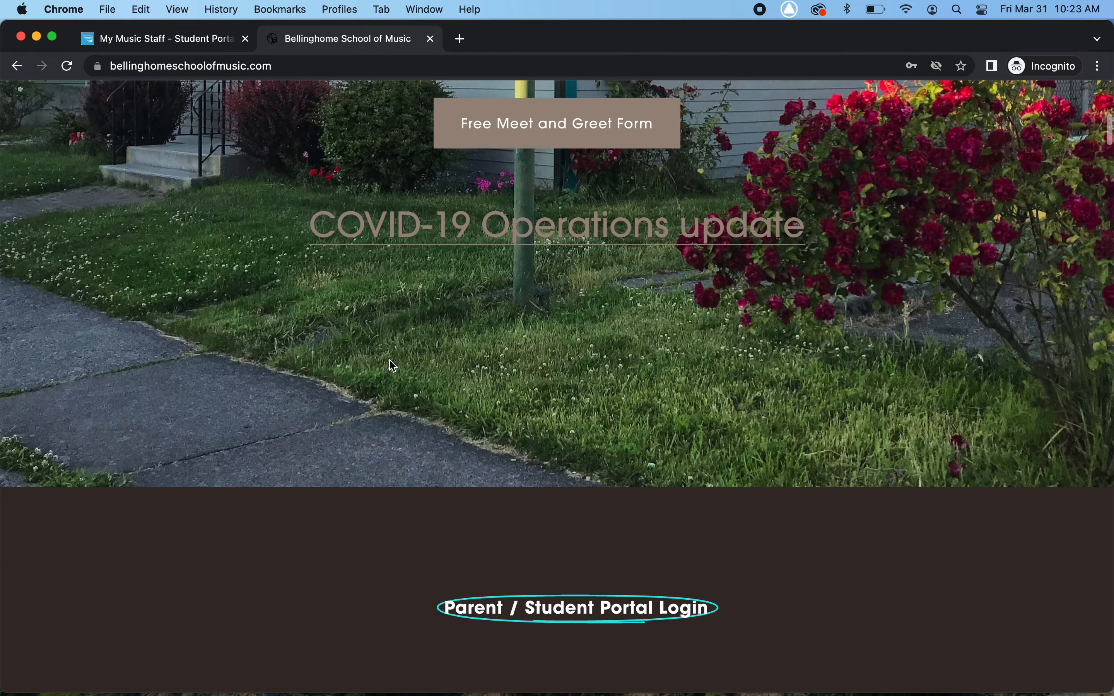
{"action": "scroll", "scroll_direction": "up", "scroll_amount": 3}
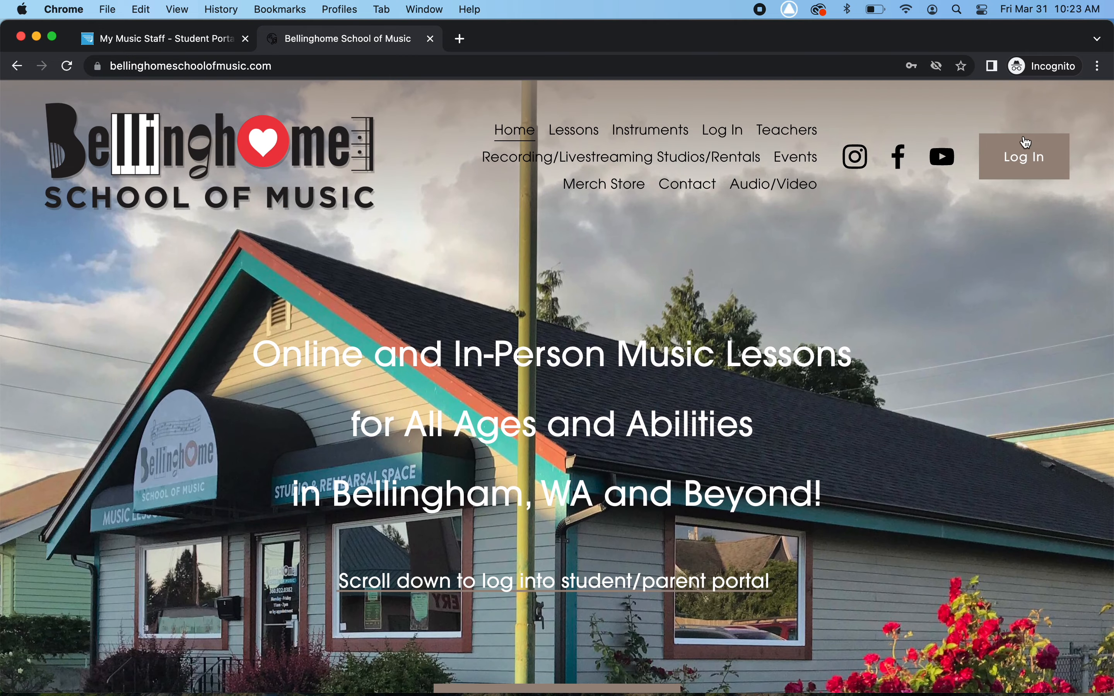
{"action": "left_click", "coordinate": [1023, 157]}
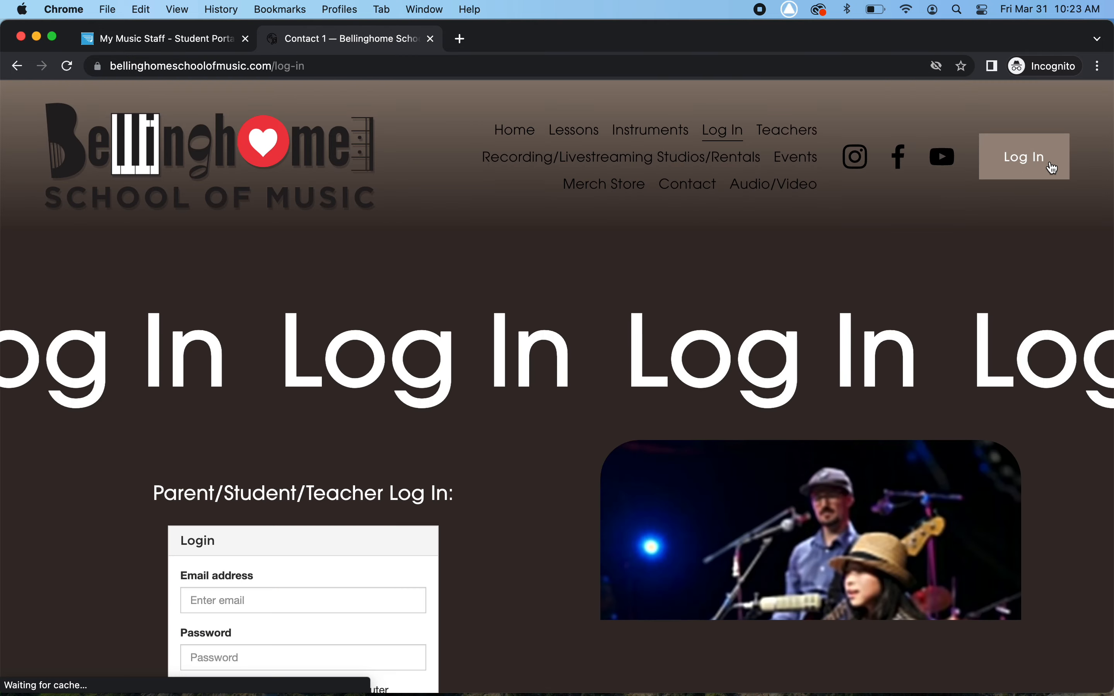
{"action": "scroll", "scroll_direction": "down", "scroll_amount": 3}
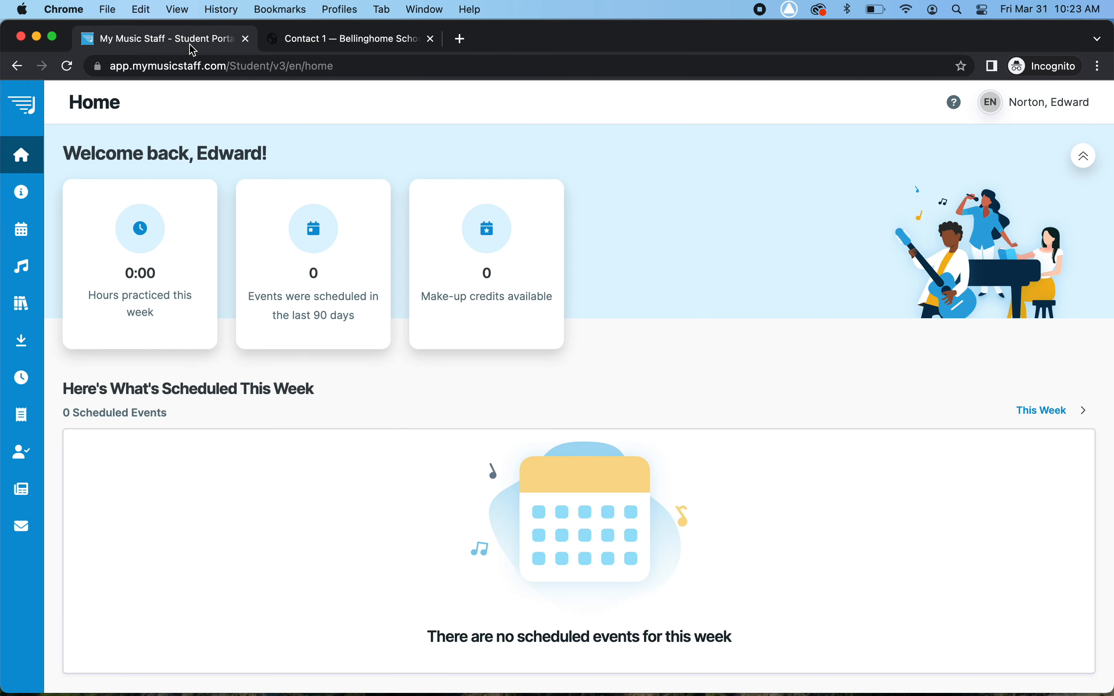
{"action": "mouse_move", "coordinate": [321, 258]}
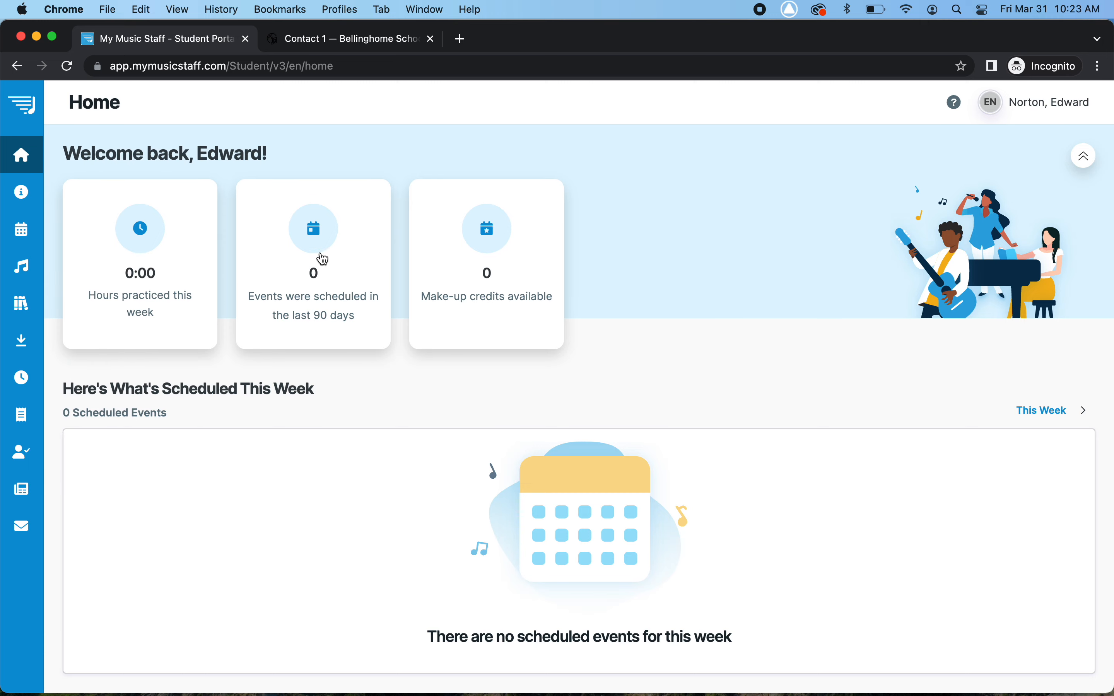
Step: Show the lesson calendar from the sidebar and browse between March and April 2023
{"action": "left_click", "coordinate": [22, 105]}
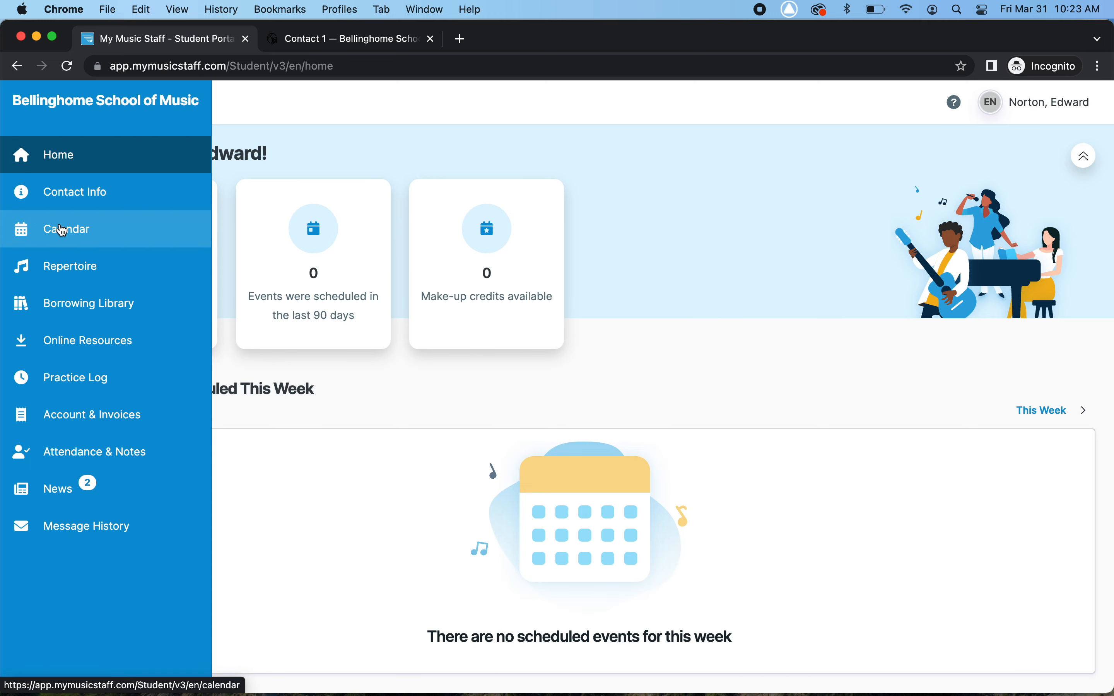
{"action": "left_click", "coordinate": [66, 229]}
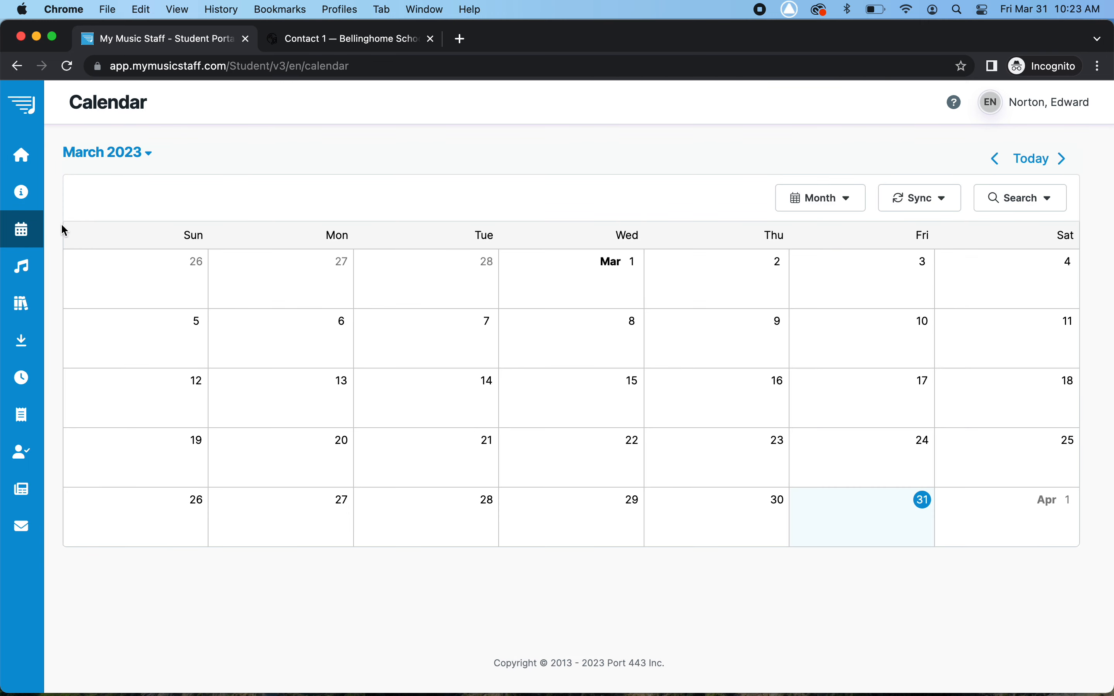
{"action": "mouse_move", "coordinate": [610, 251]}
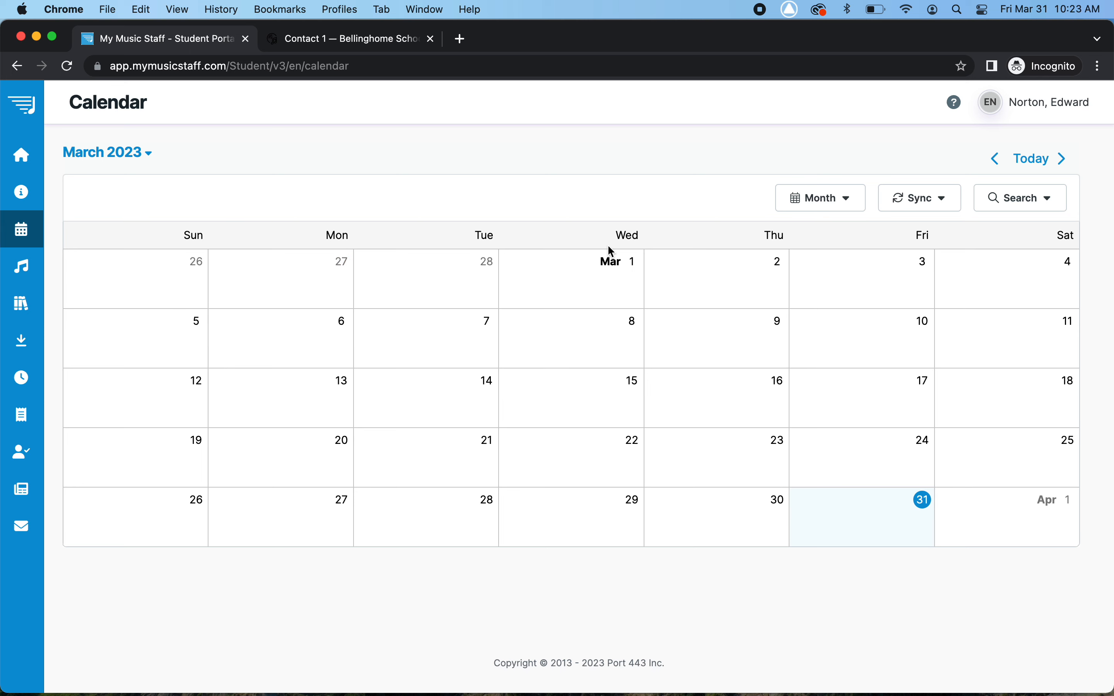
{"action": "mouse_move", "coordinate": [325, 174]}
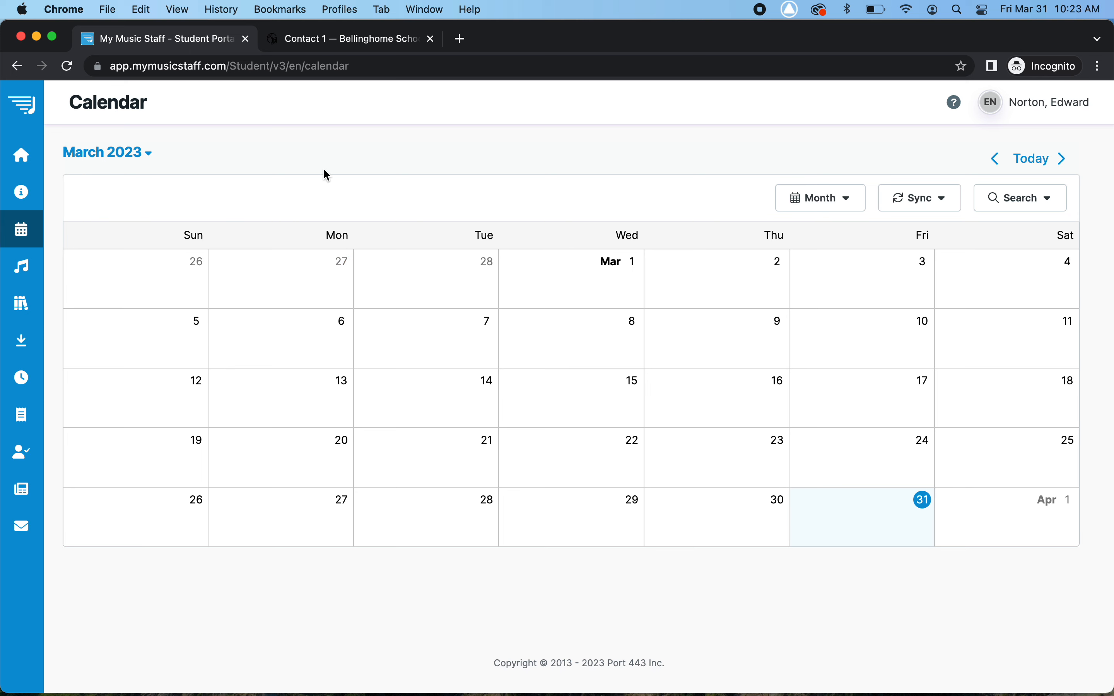
{"action": "left_click", "coordinate": [102, 153]}
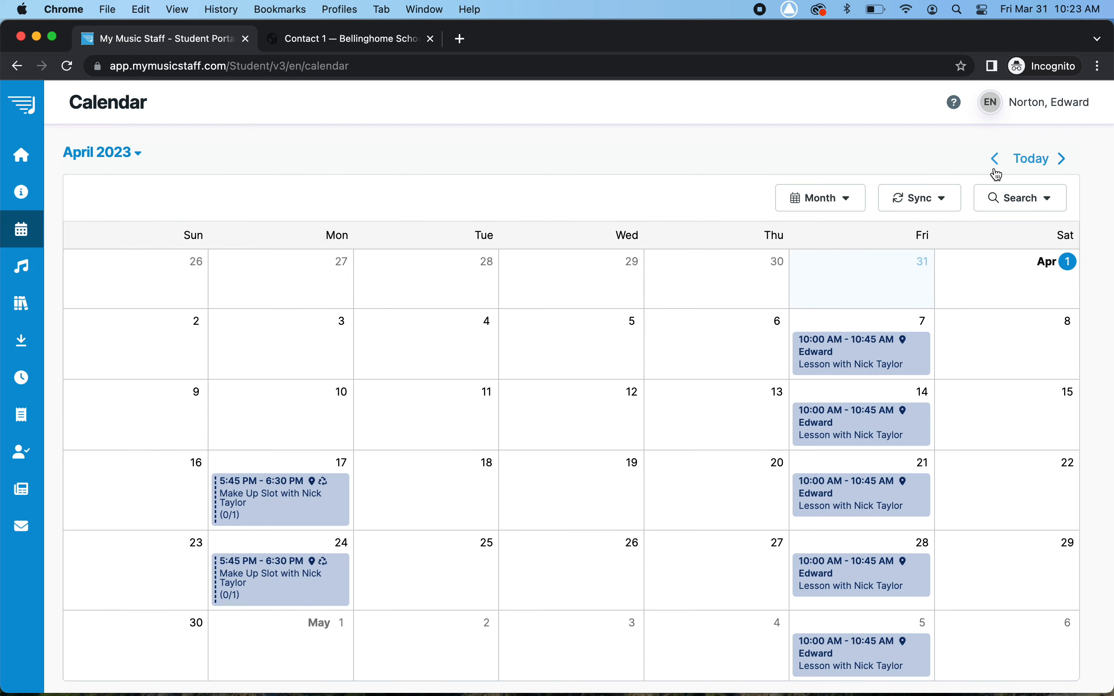
{"action": "left_click", "coordinate": [994, 158]}
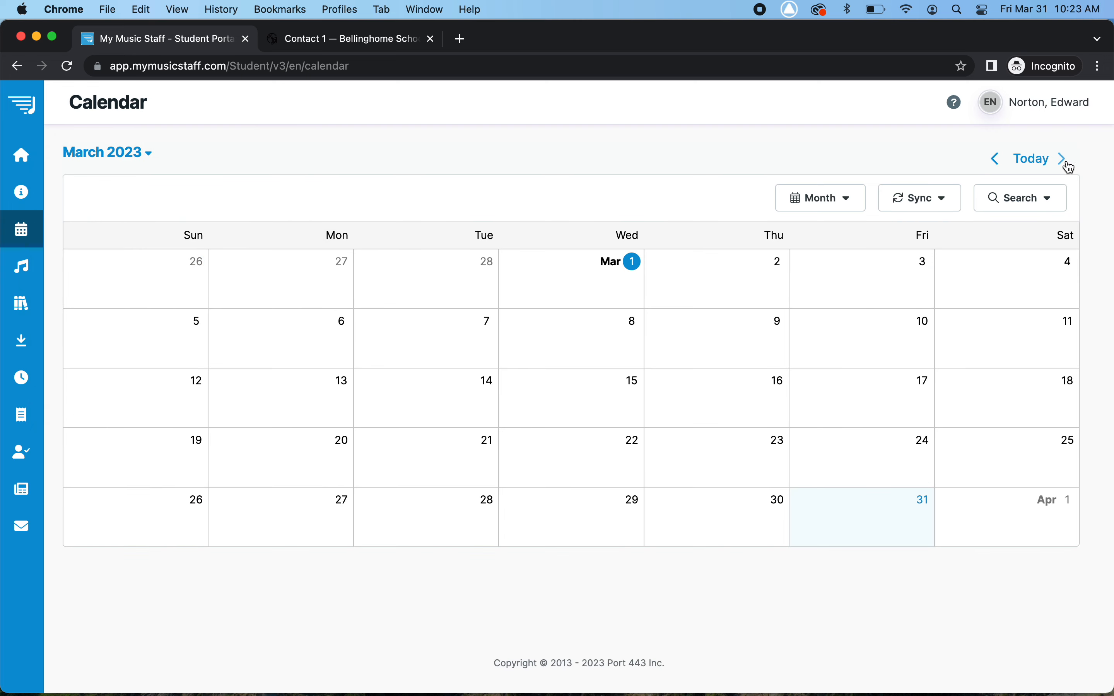
{"action": "left_click", "coordinate": [1065, 158]}
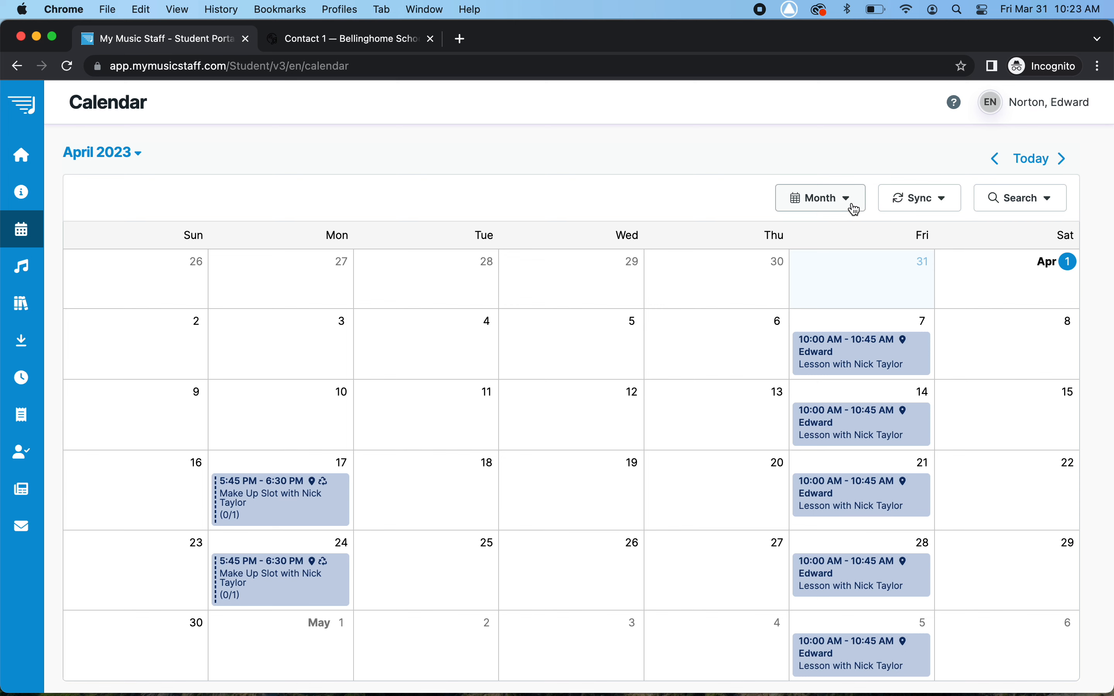
Step: View the calendar by week around March 19, then return to the full-month layout
{"action": "left_click", "coordinate": [819, 197]}
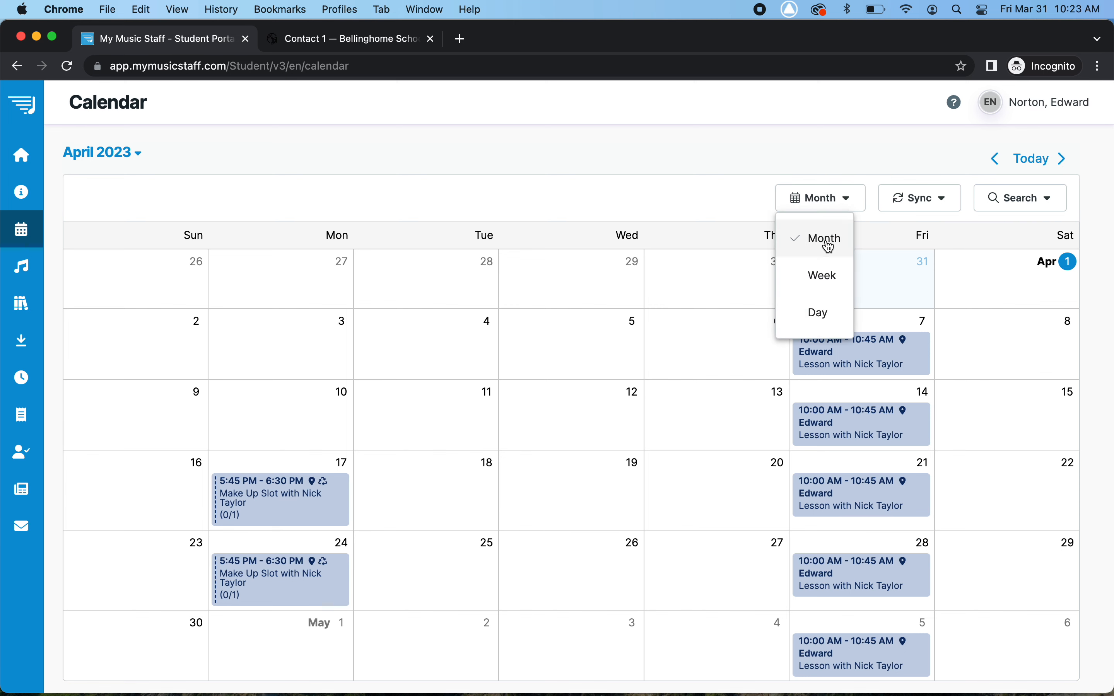
{"action": "left_click", "coordinate": [822, 276]}
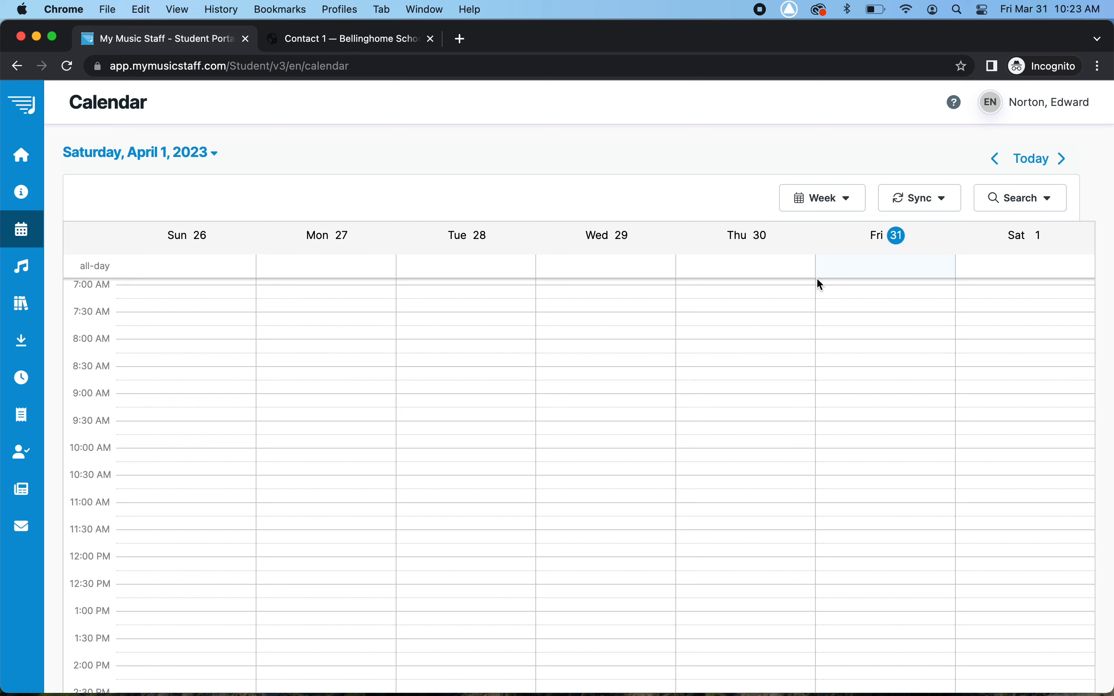
{"action": "scroll", "scroll_direction": "down", "scroll_amount": 3}
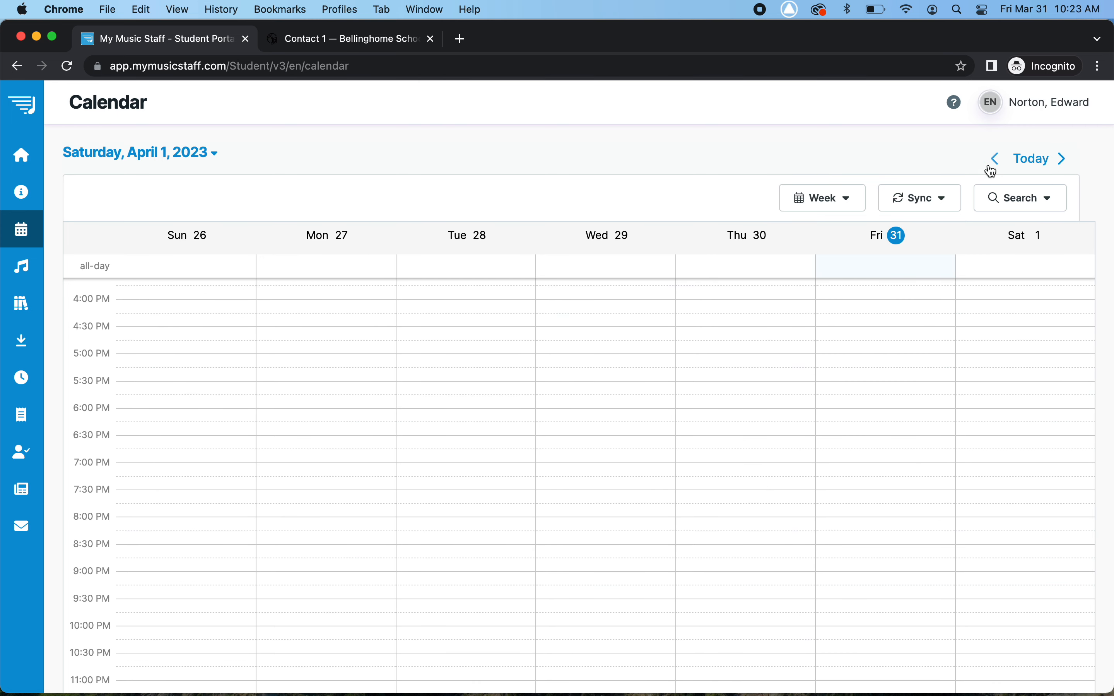
{"action": "left_click", "coordinate": [994, 159]}
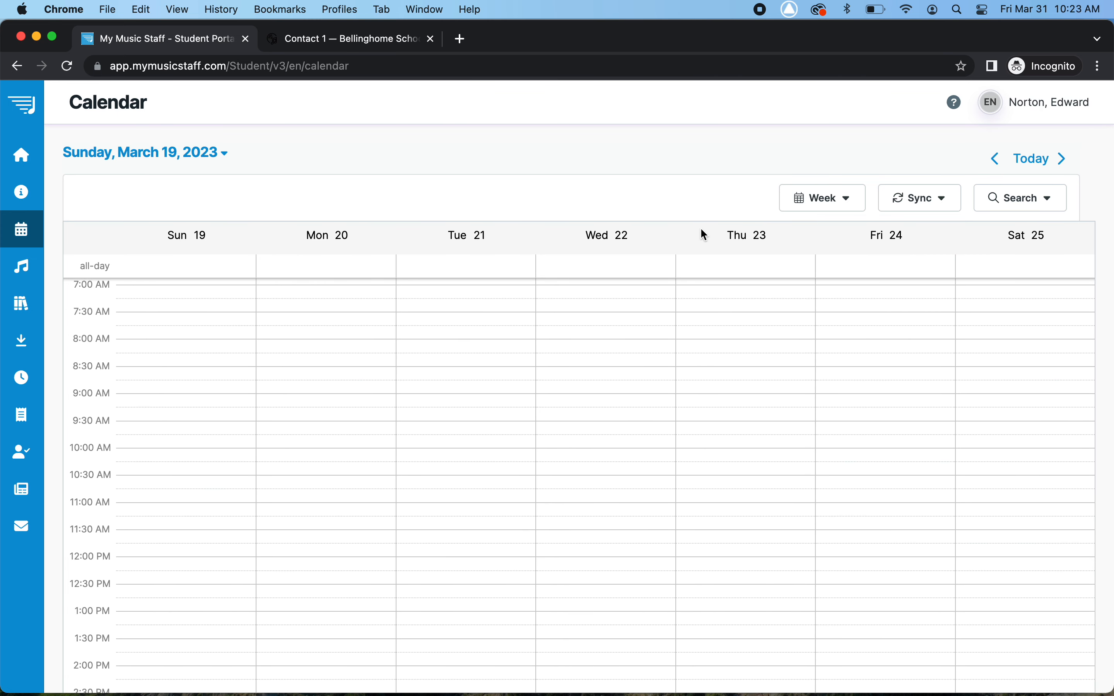
{"action": "left_click", "coordinate": [821, 197]}
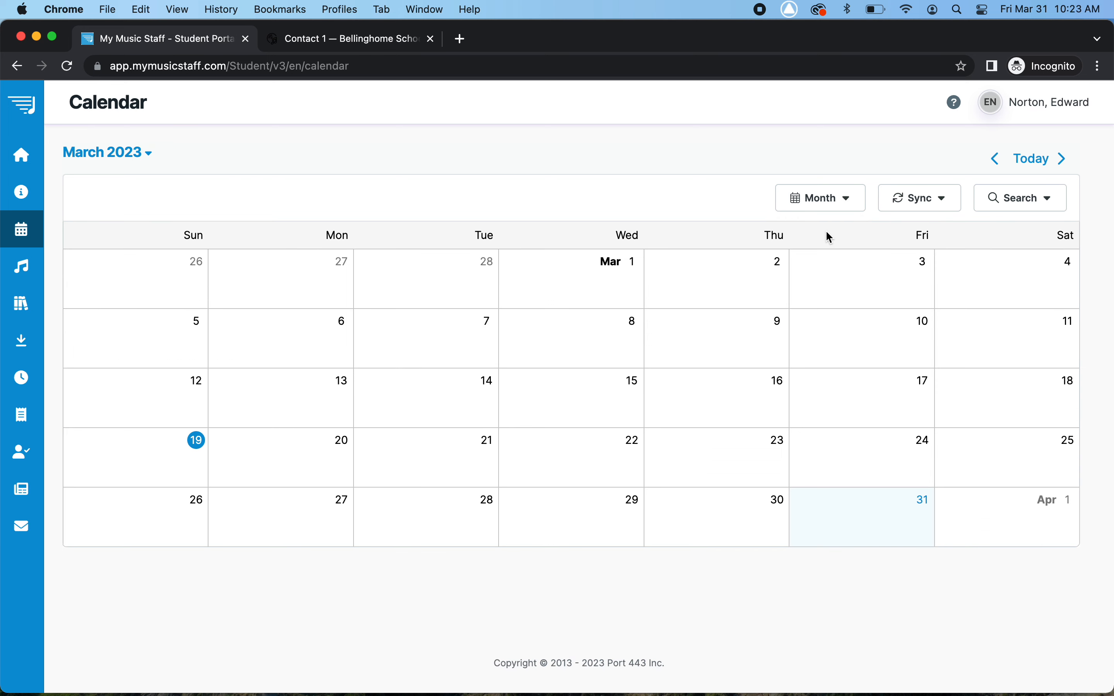
{"action": "mouse_move", "coordinate": [483, 245]}
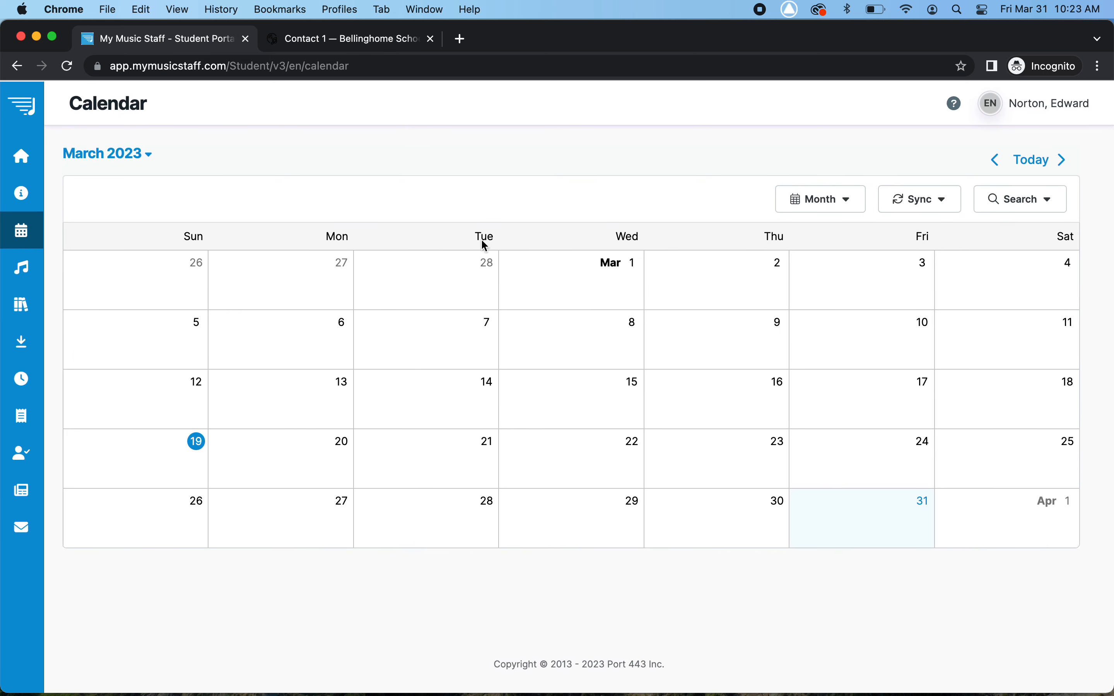
{"action": "left_click", "coordinate": [1064, 159]}
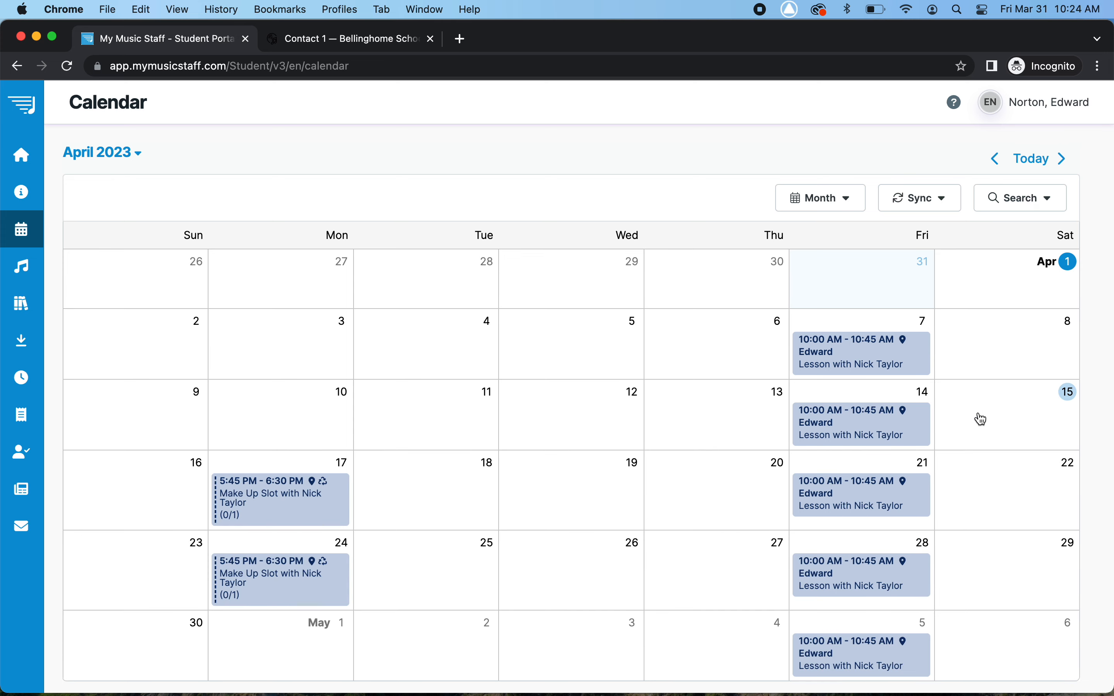
{"action": "scroll", "scroll_direction": "down", "scroll_amount": 3}
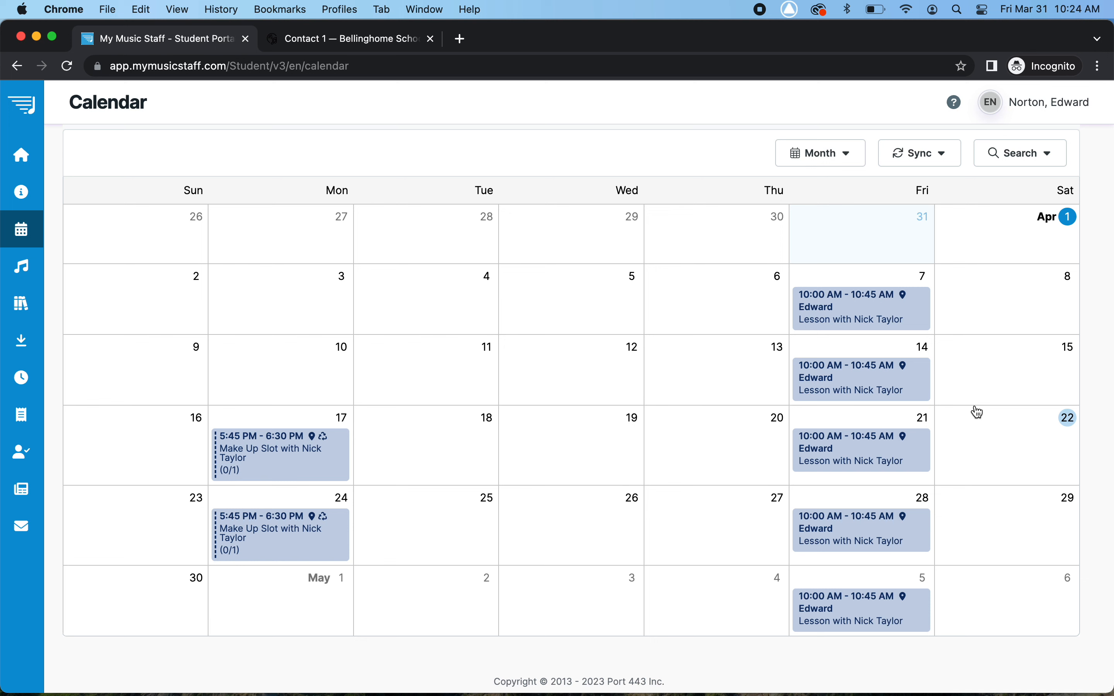
{"action": "mouse_move", "coordinate": [883, 582]}
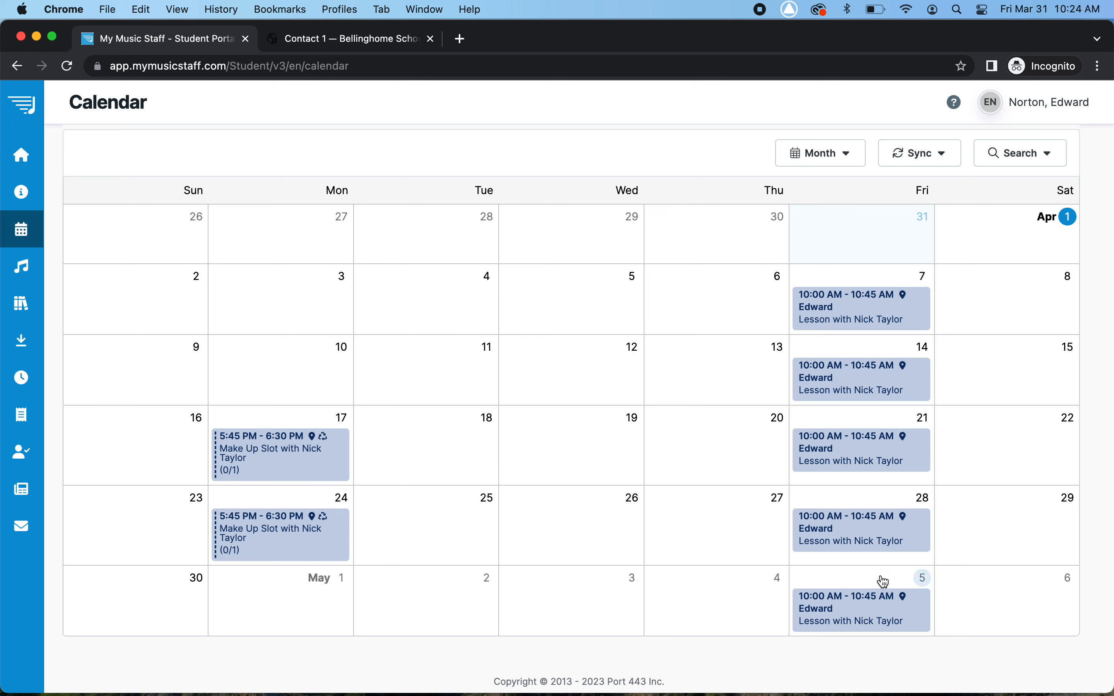
{"action": "mouse_move", "coordinate": [852, 290]}
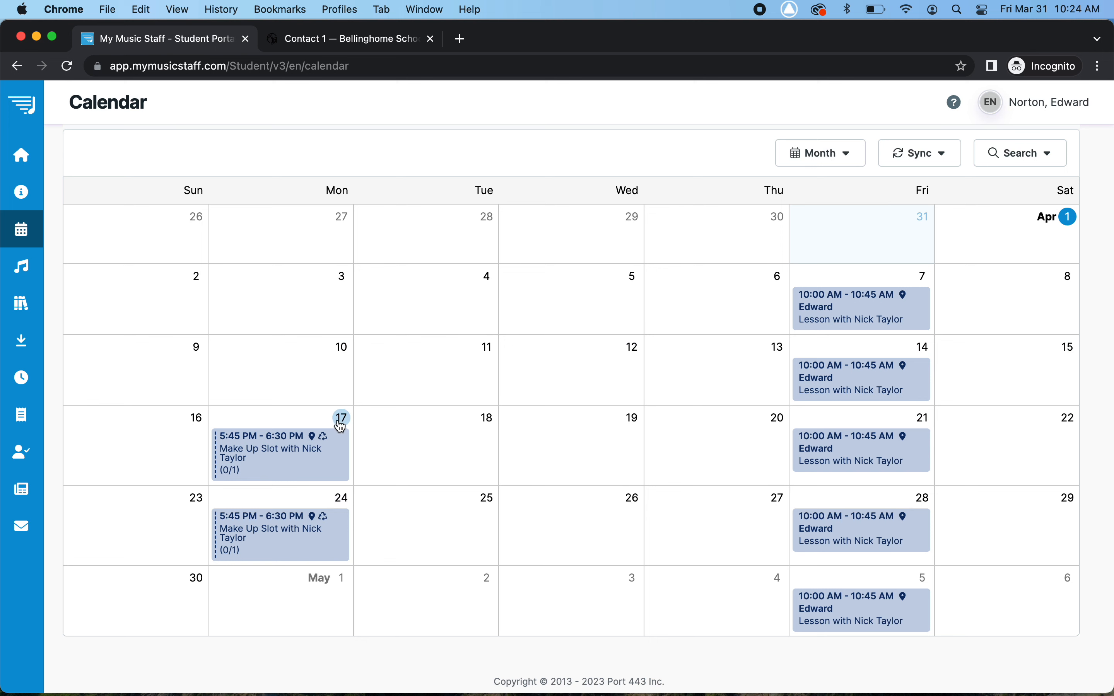
{"action": "mouse_move", "coordinate": [432, 140]}
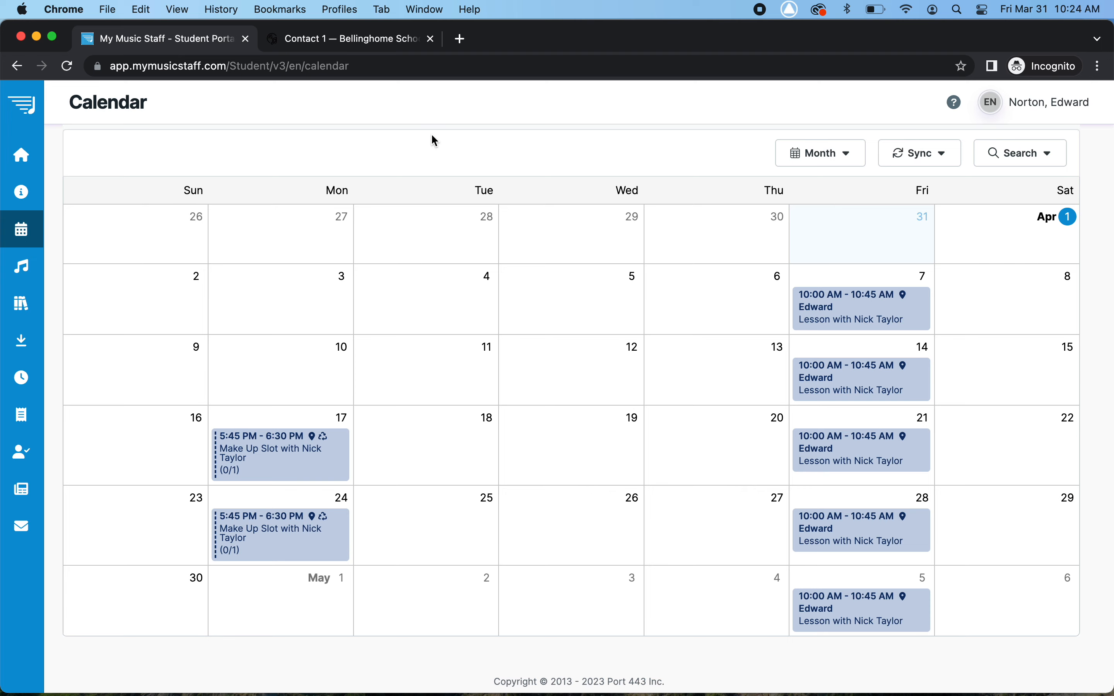
{"action": "left_click", "coordinate": [21, 103]}
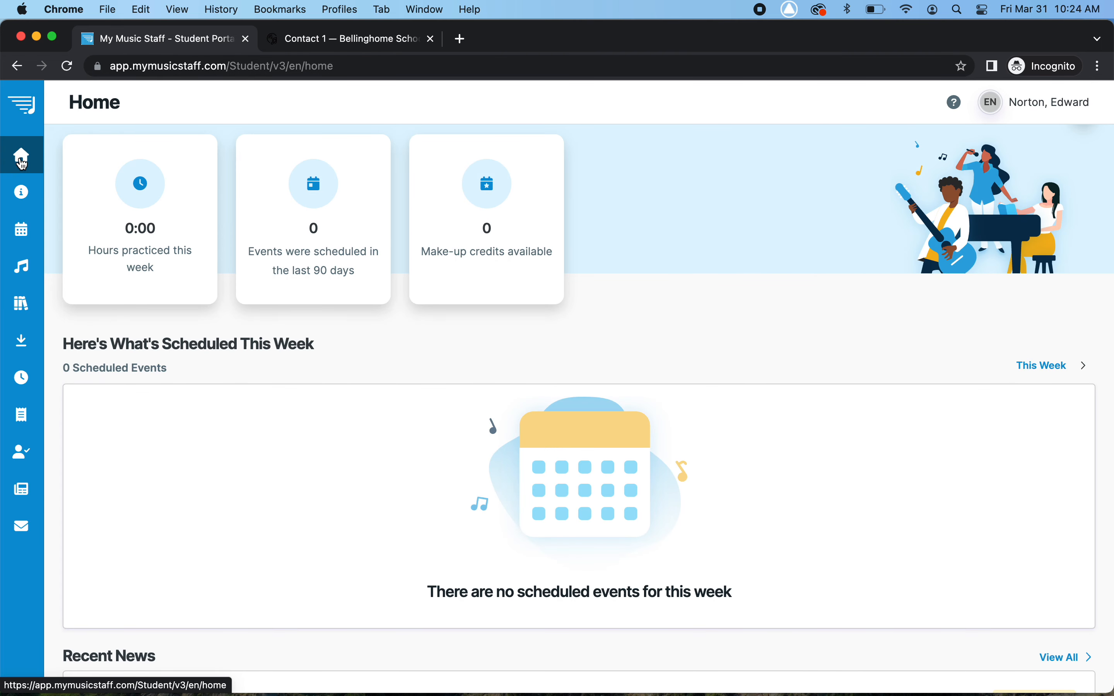
{"action": "mouse_move", "coordinate": [135, 254]}
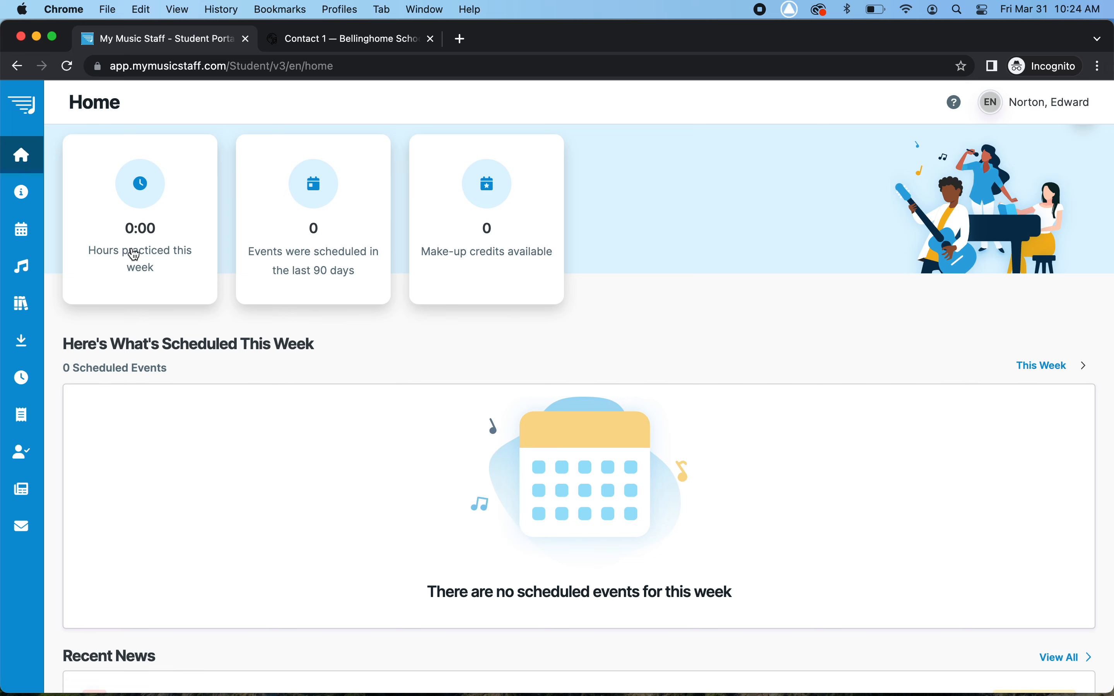
Step: Show the two teachers' contact information, then move on to the Account & Invoices ledger
{"action": "left_click", "coordinate": [22, 105]}
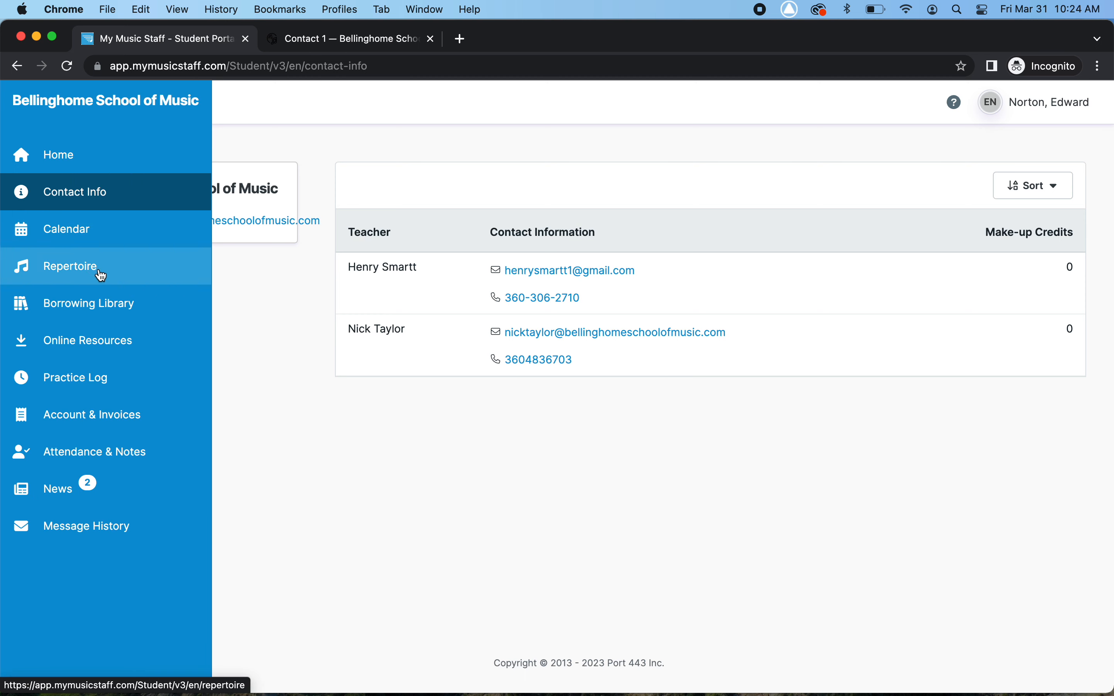
{"action": "mouse_move", "coordinate": [88, 202]}
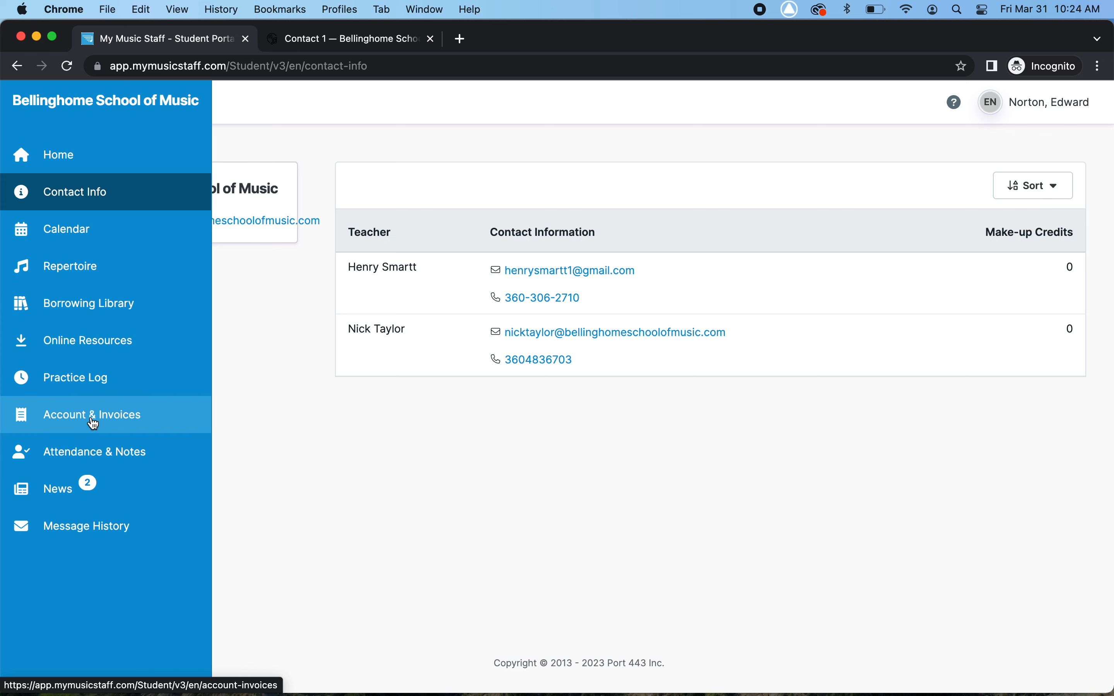
{"action": "left_click", "coordinate": [91, 414]}
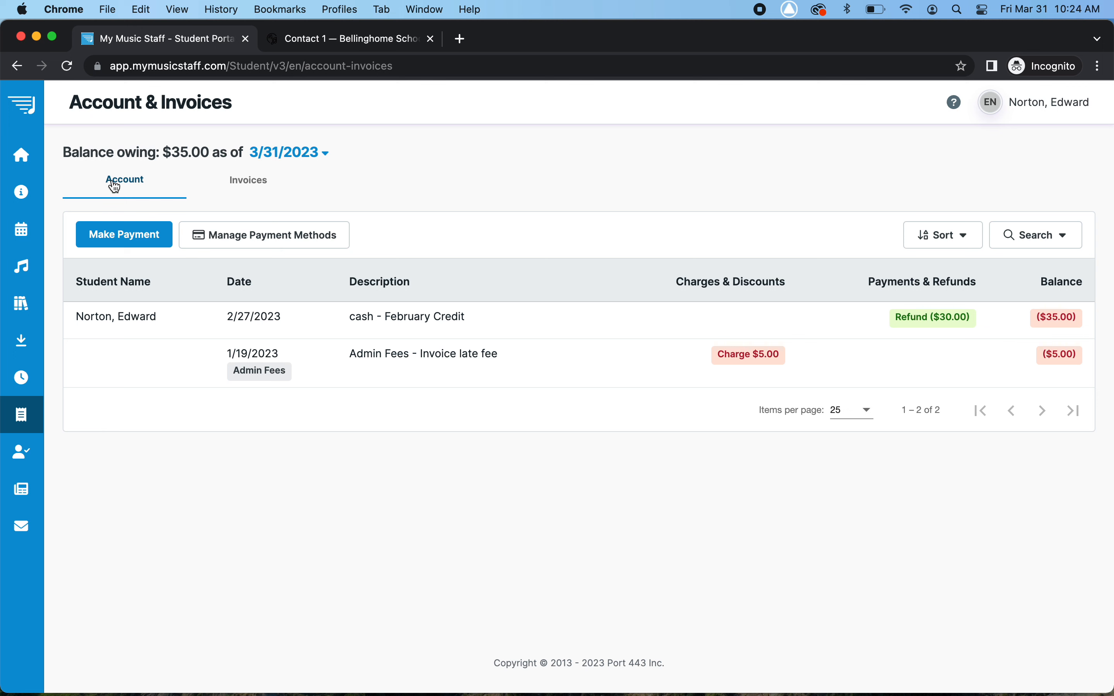
{"action": "mouse_move", "coordinate": [323, 181]}
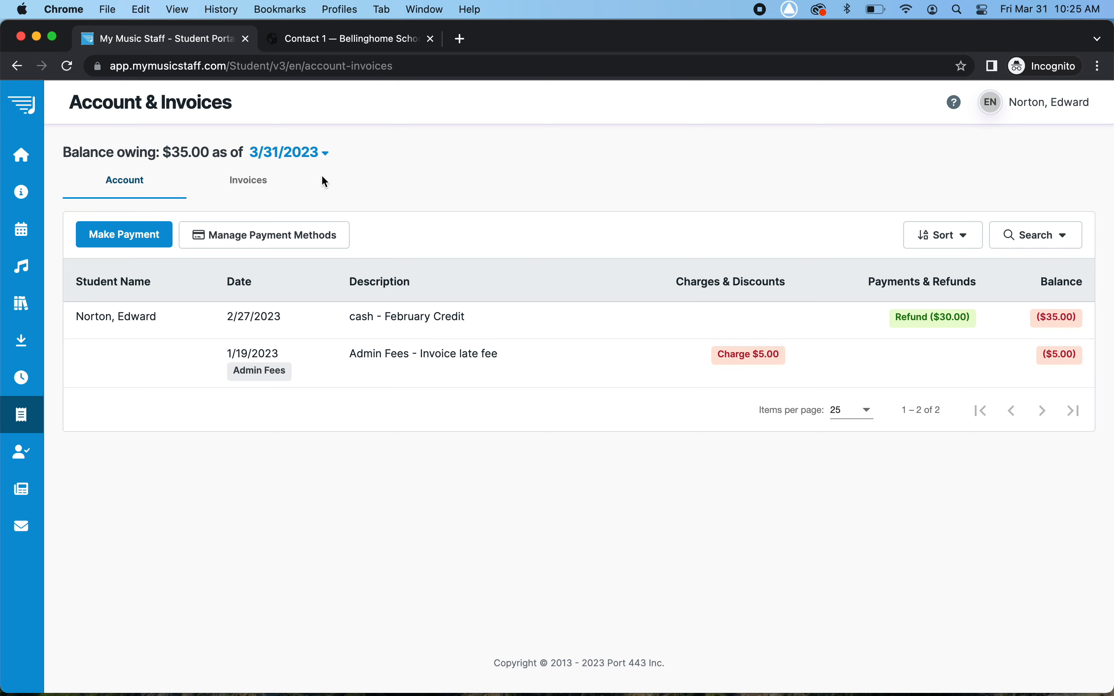
Step: Revisit the home dashboard and bring back the ledger showing $35.00 owing as of 3/31/2023
{"action": "left_click", "coordinate": [21, 155]}
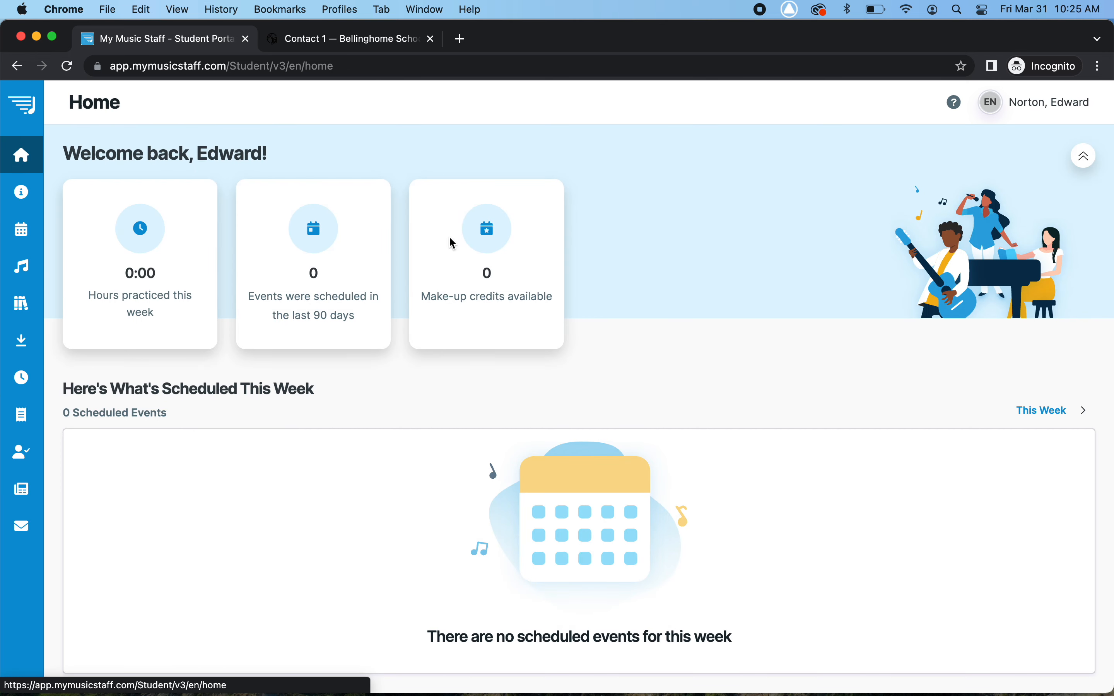
{"action": "mouse_move", "coordinate": [524, 263]}
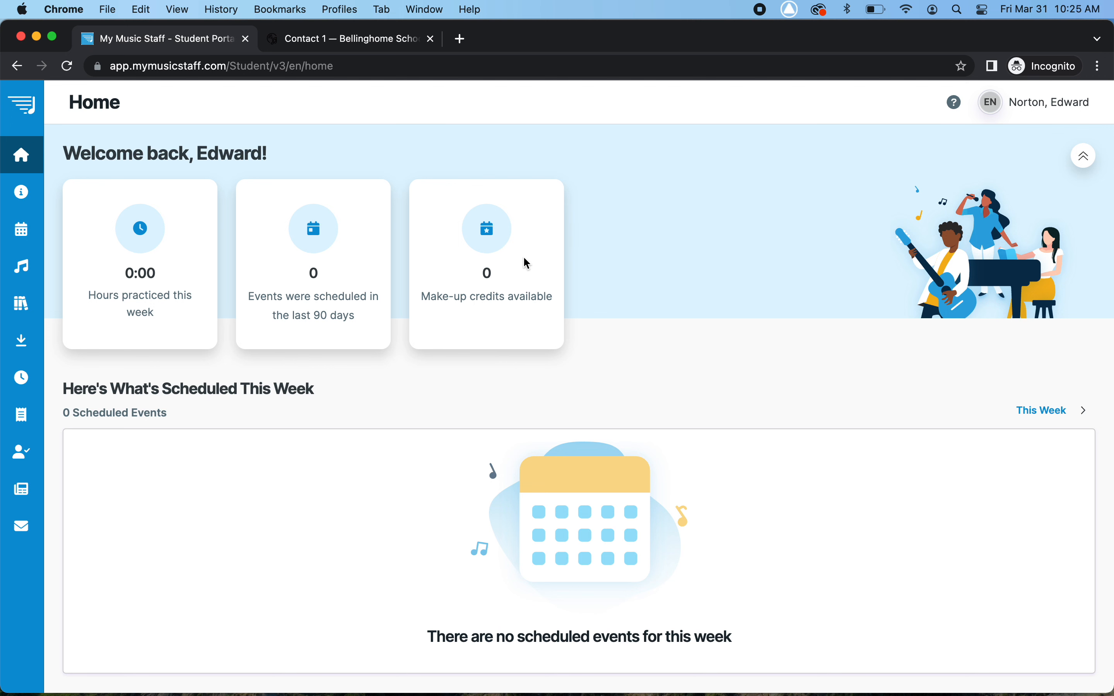
{"action": "mouse_move", "coordinate": [584, 310]}
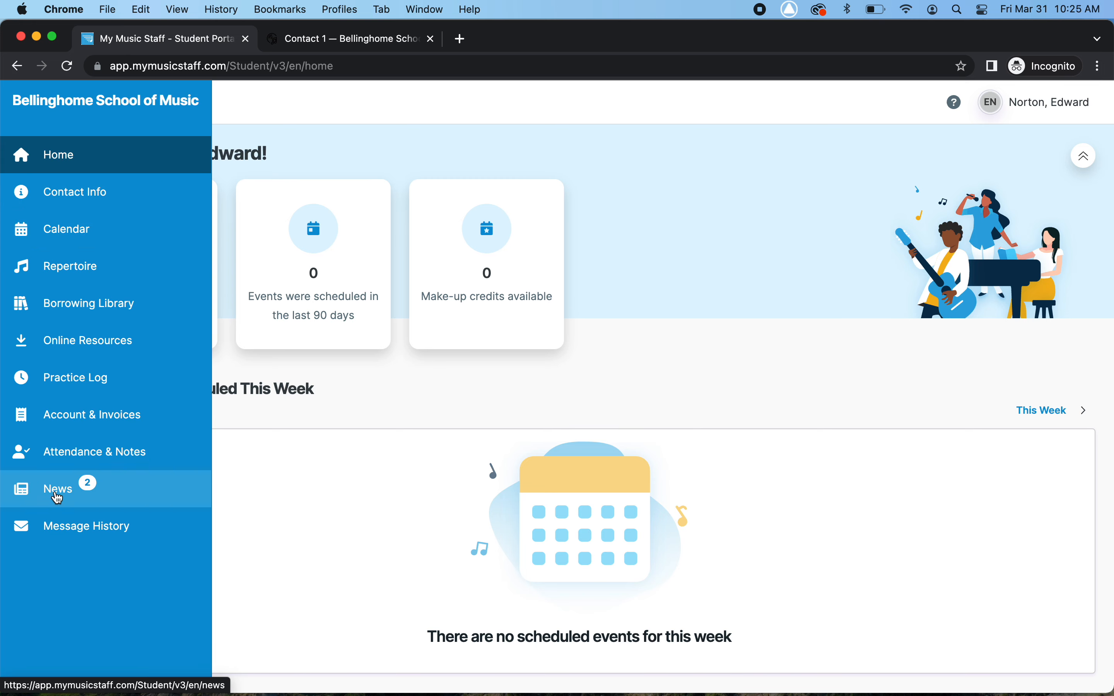
{"action": "left_click", "coordinate": [91, 414]}
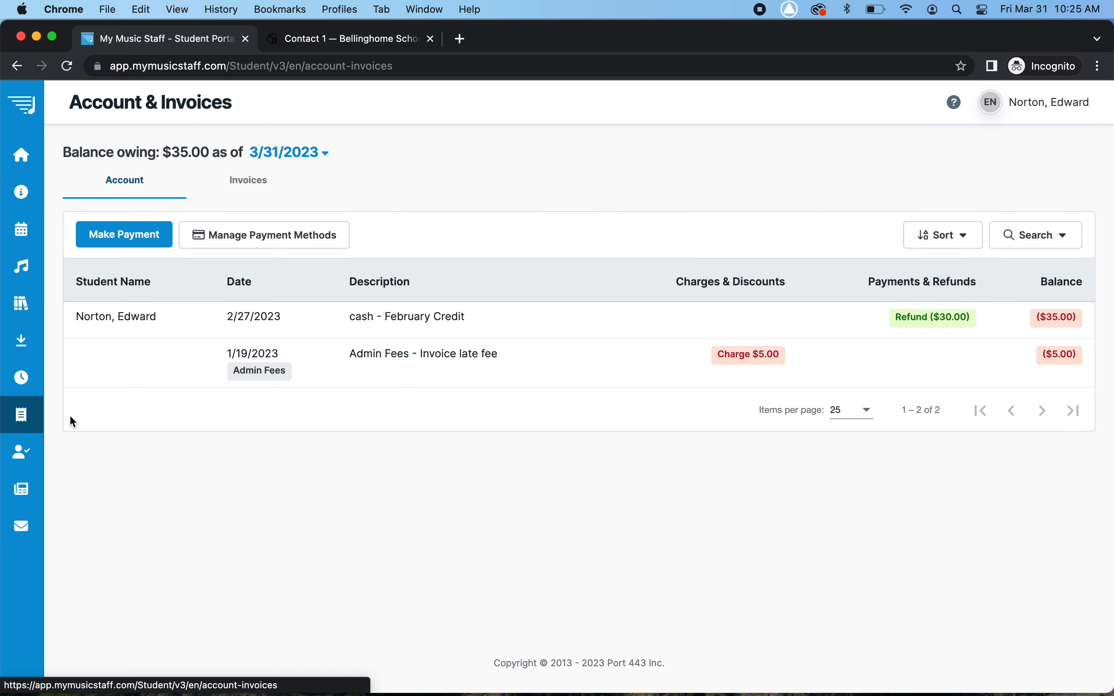
{"action": "mouse_move", "coordinate": [329, 161]}
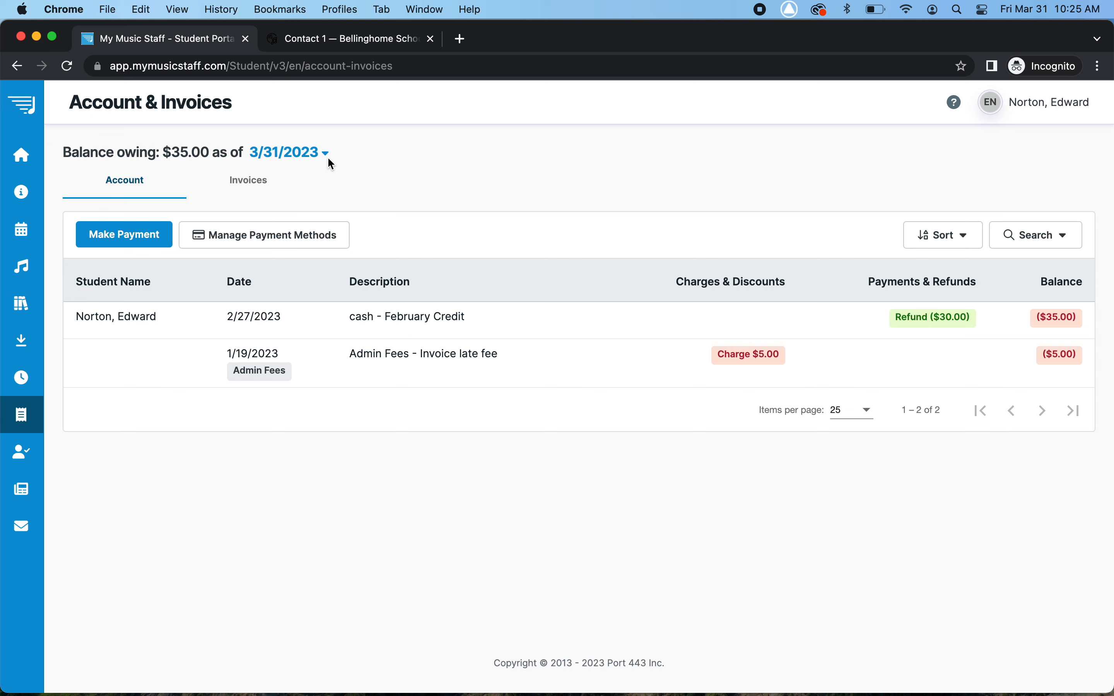
Step: Set the balance as-of date to 4/30/2023, showing $235.00 owing, then go back home
{"action": "left_click", "coordinate": [325, 152]}
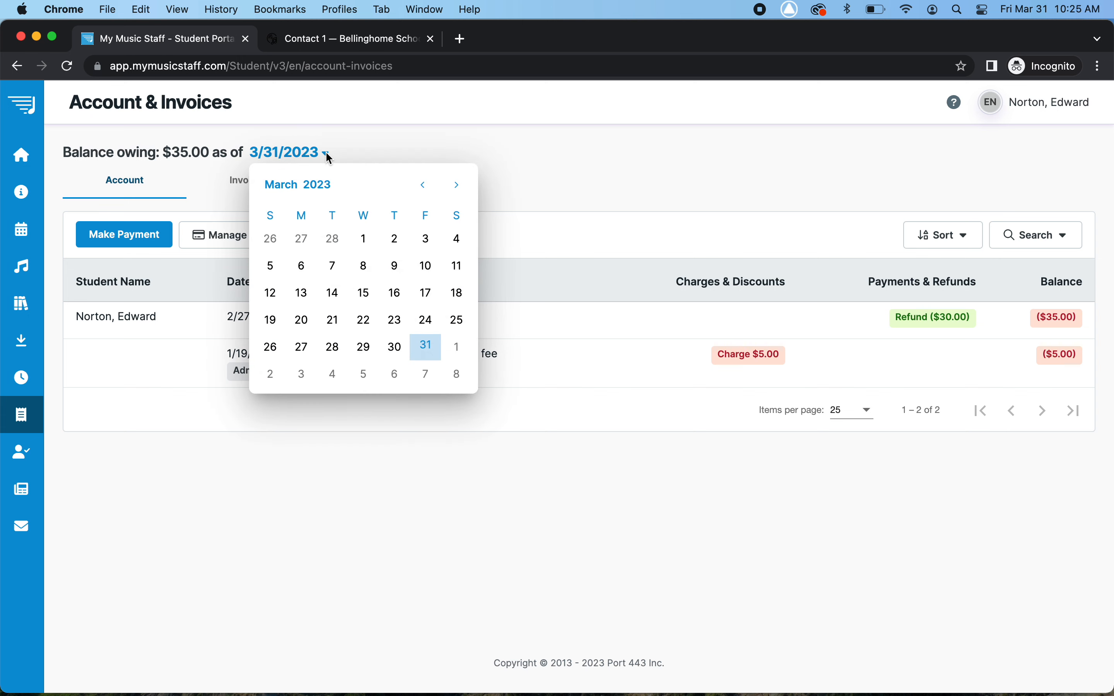
{"action": "left_click", "coordinate": [457, 185]}
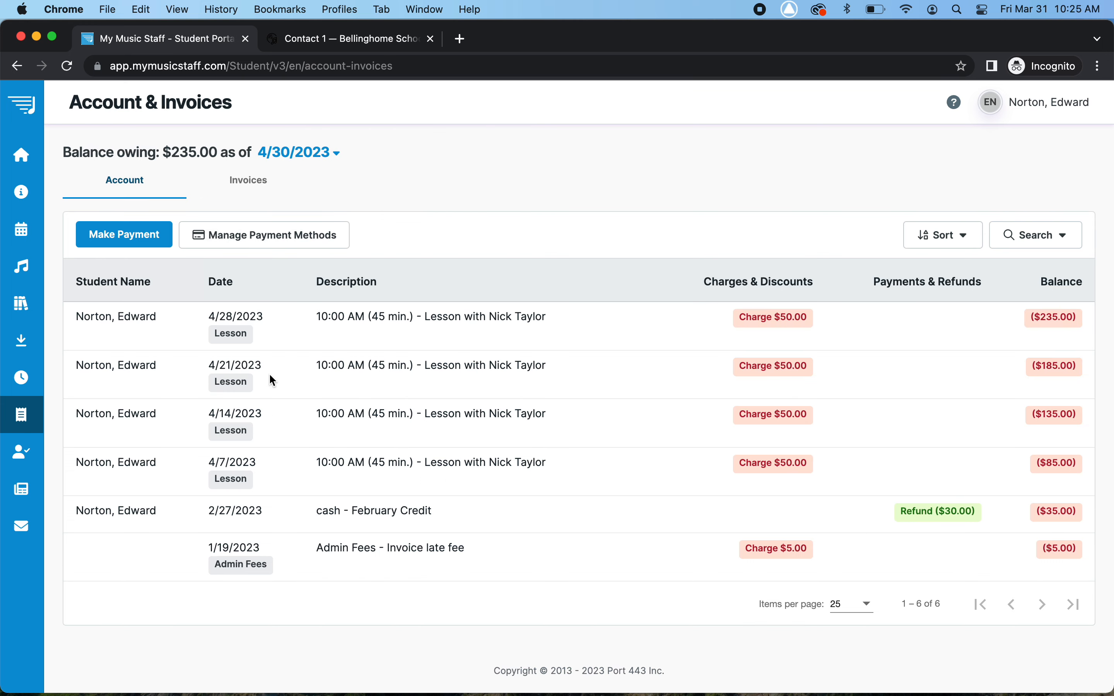
{"action": "mouse_move", "coordinate": [421, 359]}
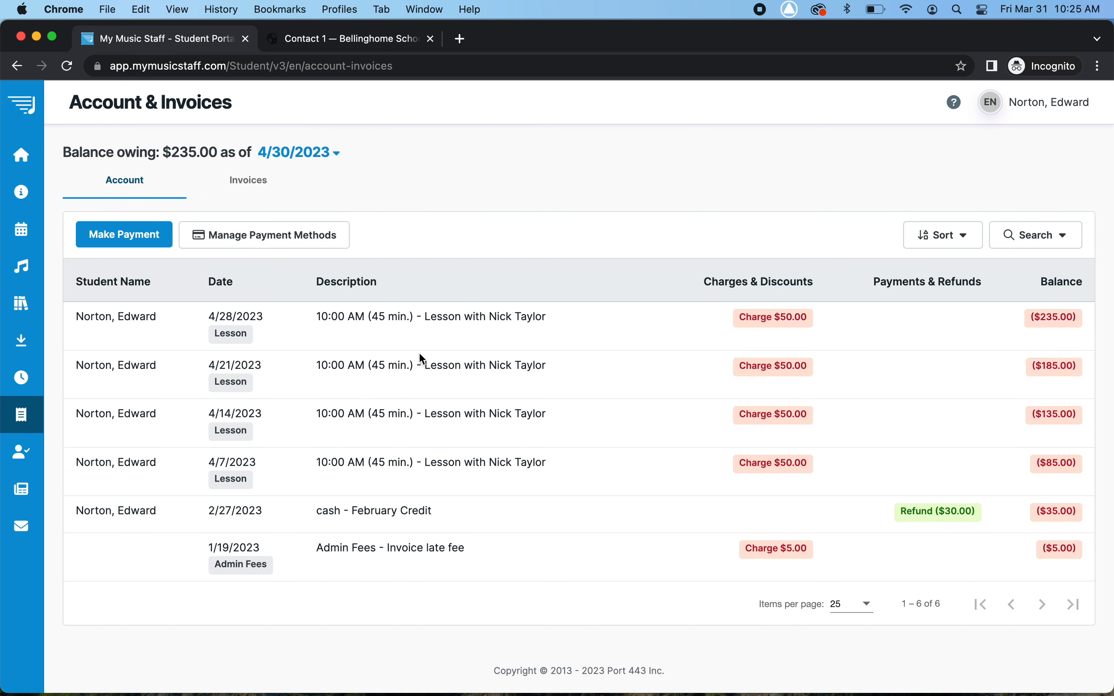
{"action": "mouse_move", "coordinate": [936, 444]}
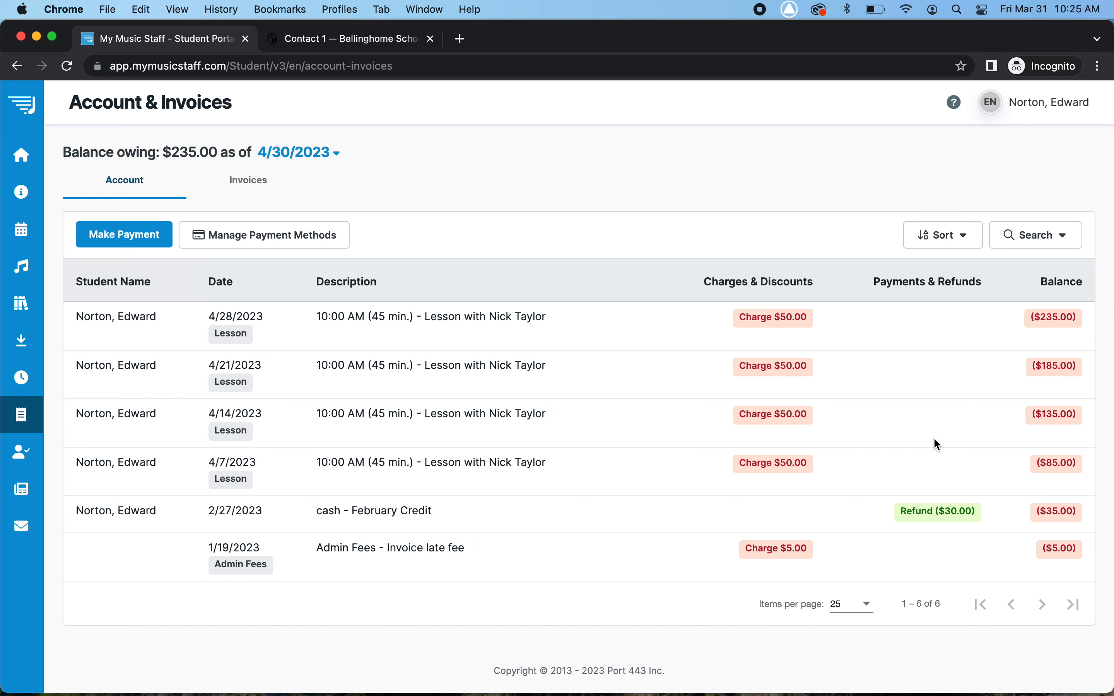
{"action": "mouse_move", "coordinate": [432, 466]}
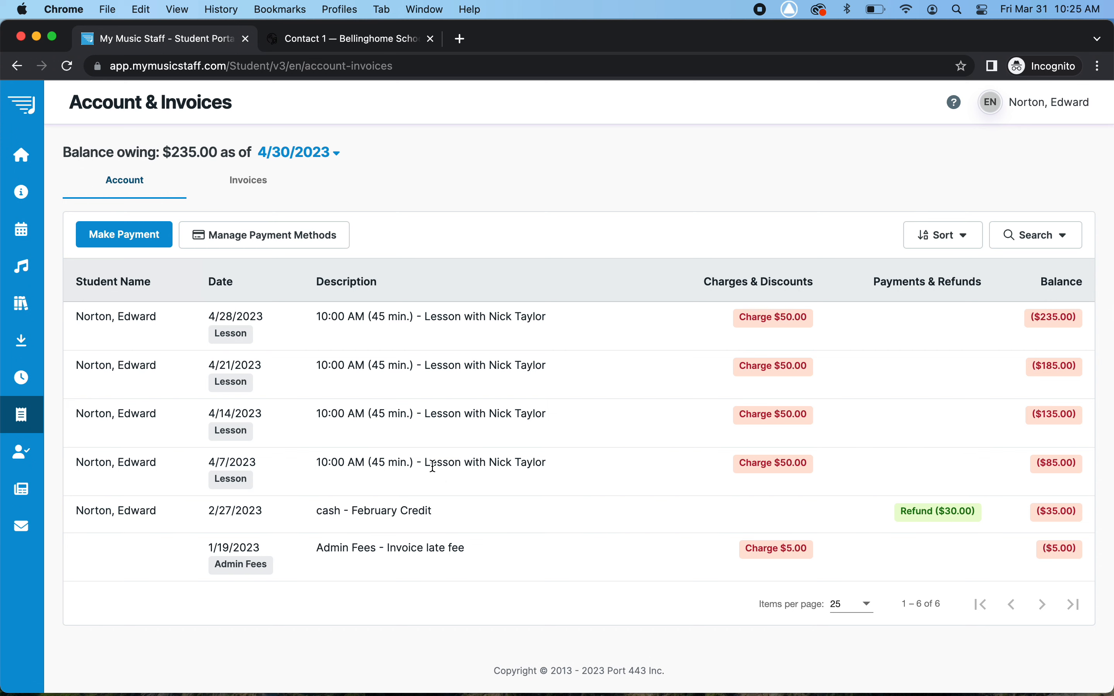
{"action": "left_click", "coordinate": [21, 155]}
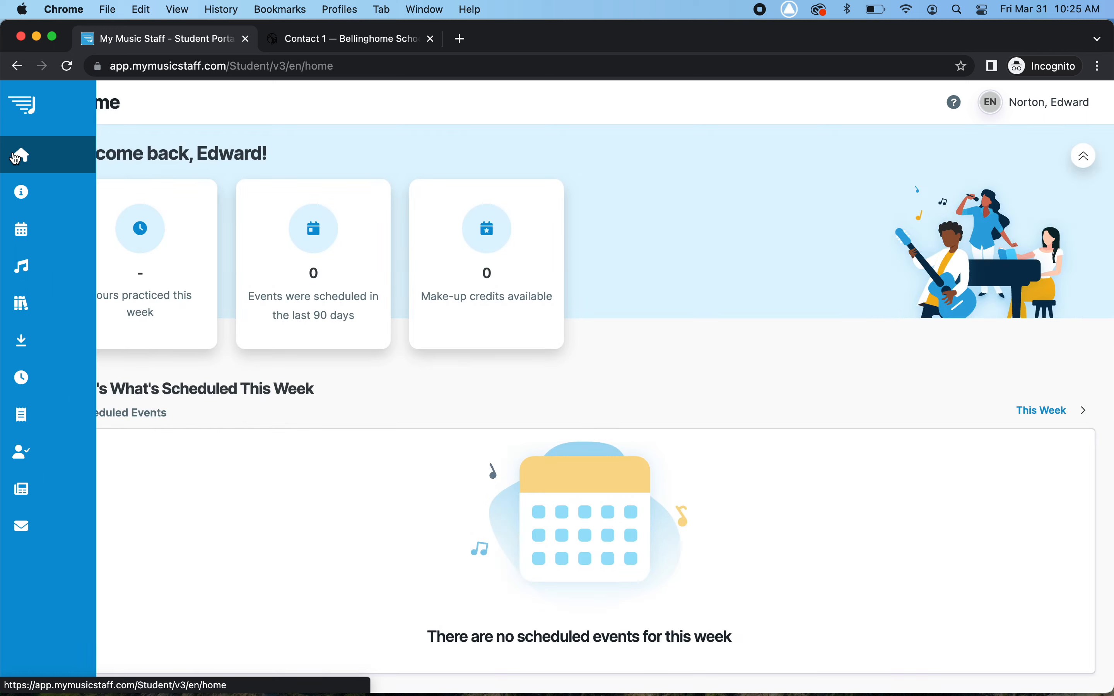